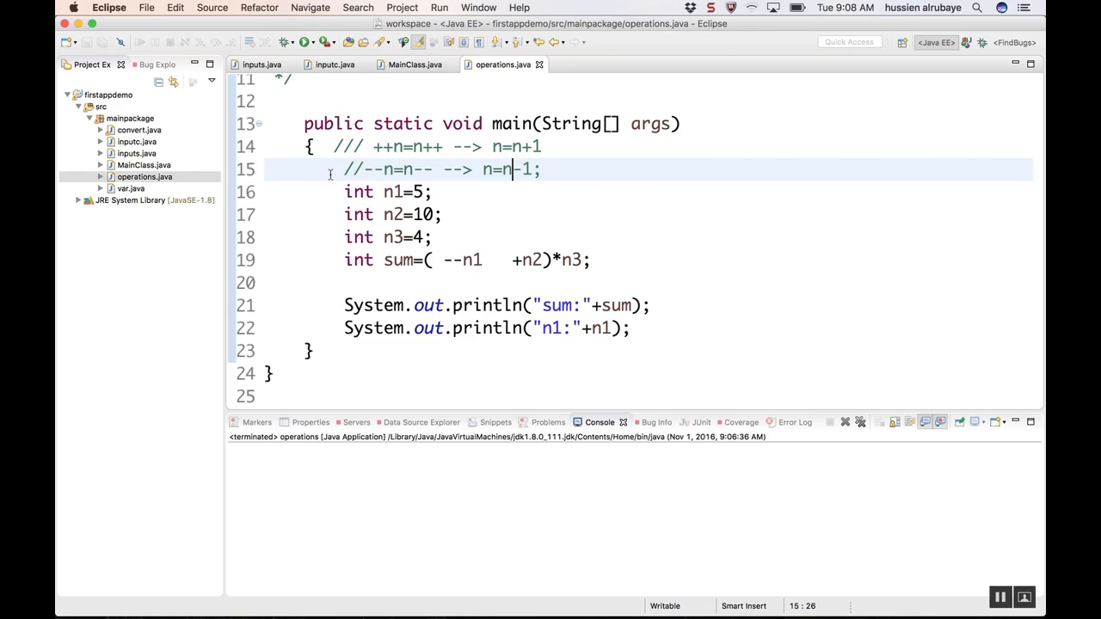
{"action": "mouse_move", "coordinate": [289, 41]}
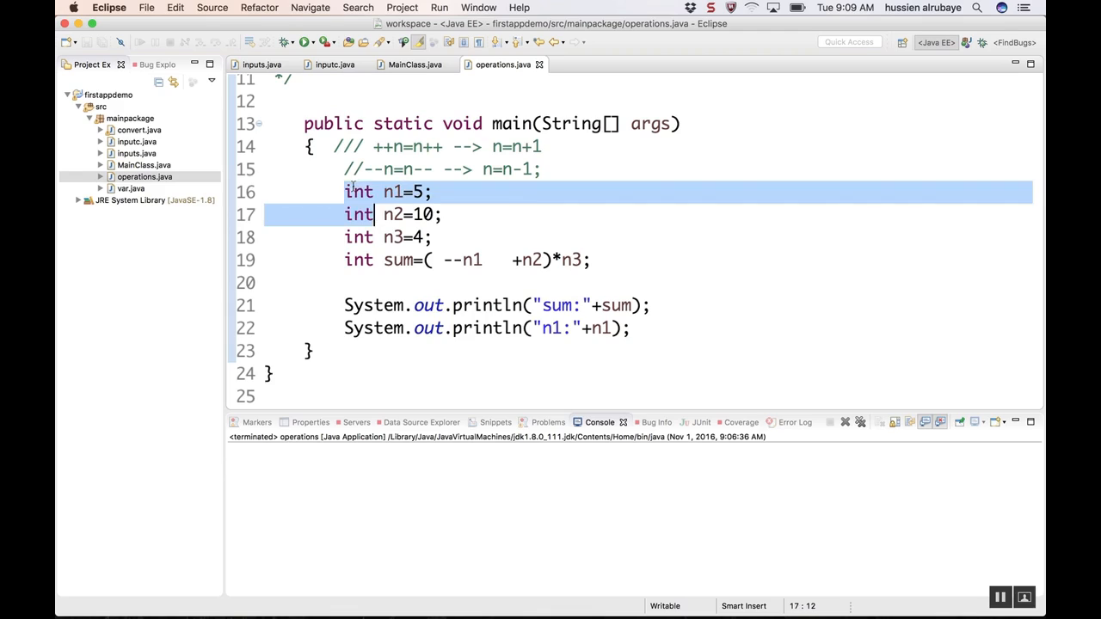
Toggle a breakpoint on line 16 (int n1=5) in operations.java.
{"action": "left_click", "coordinate": [352, 192]}
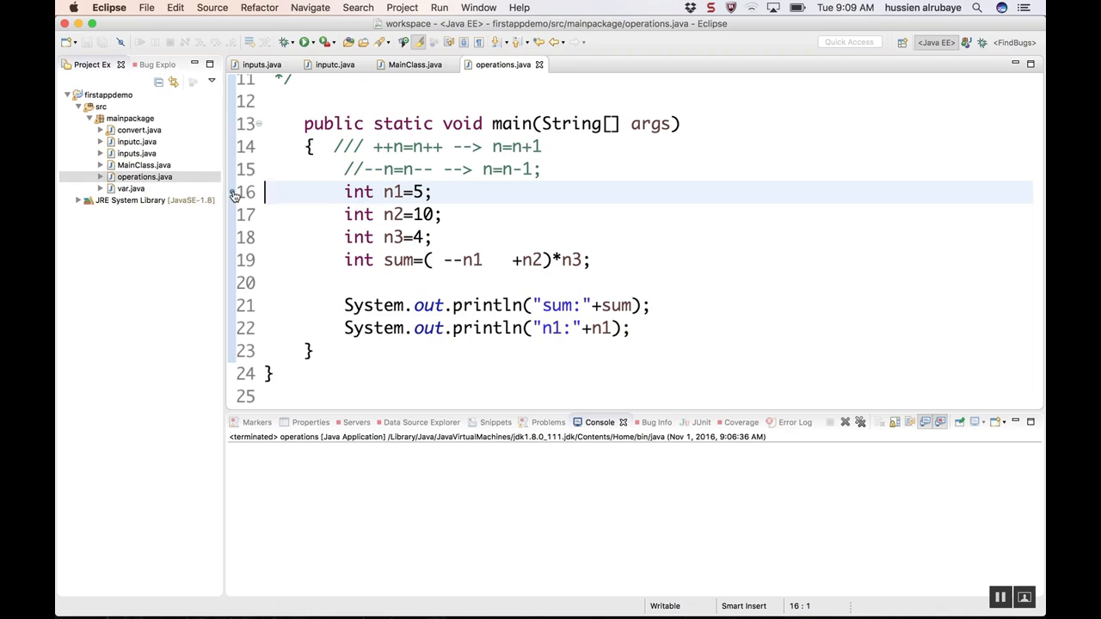
{"action": "mouse_move", "coordinate": [237, 195]}
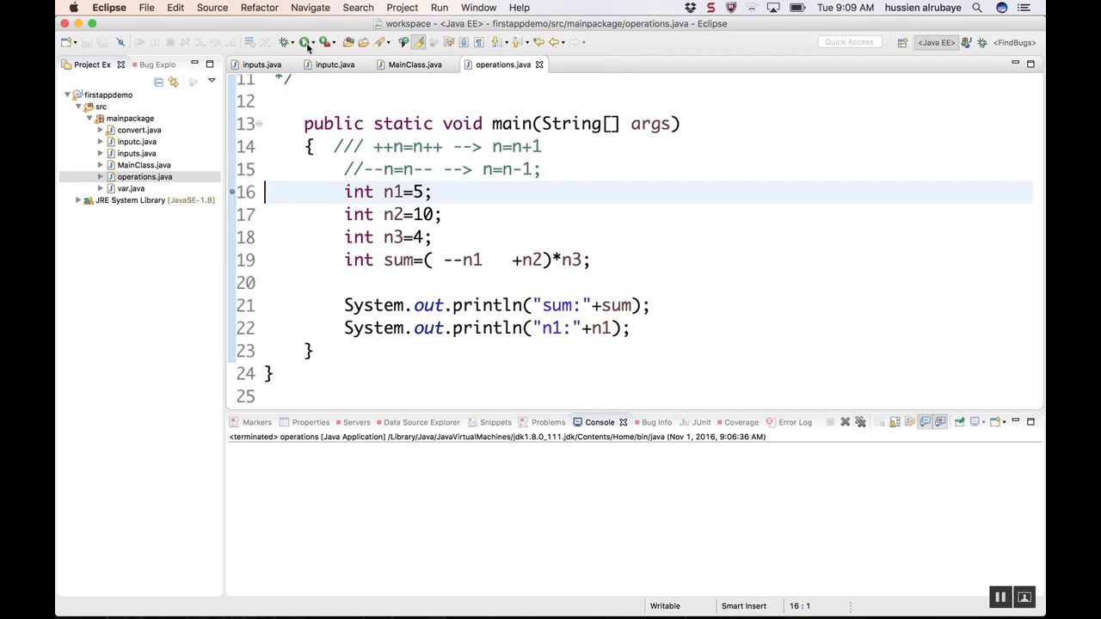
Launch operations in debug mode, suspending at the line 16 breakpoint.
{"action": "left_click", "coordinate": [280, 42]}
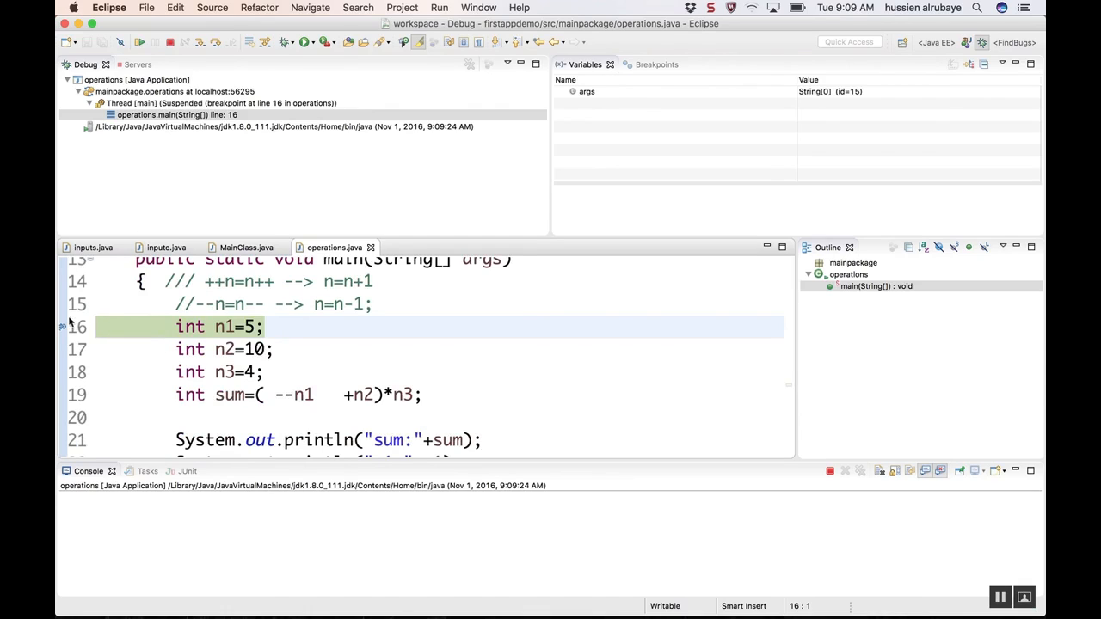
{"action": "mouse_move", "coordinate": [650, 107]}
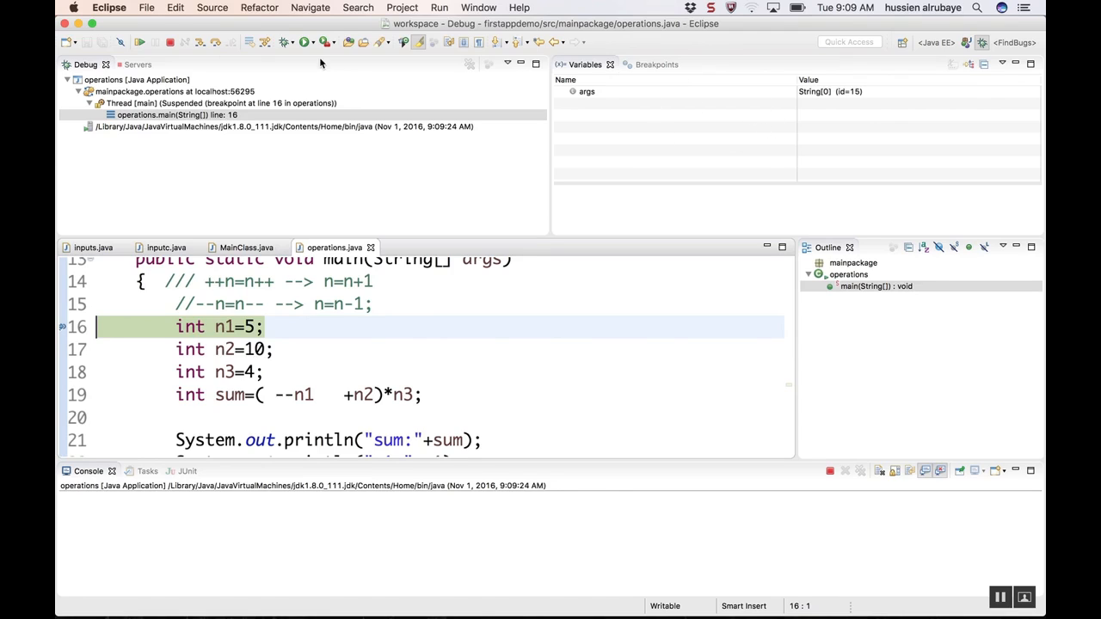
{"action": "mouse_move", "coordinate": [199, 41]}
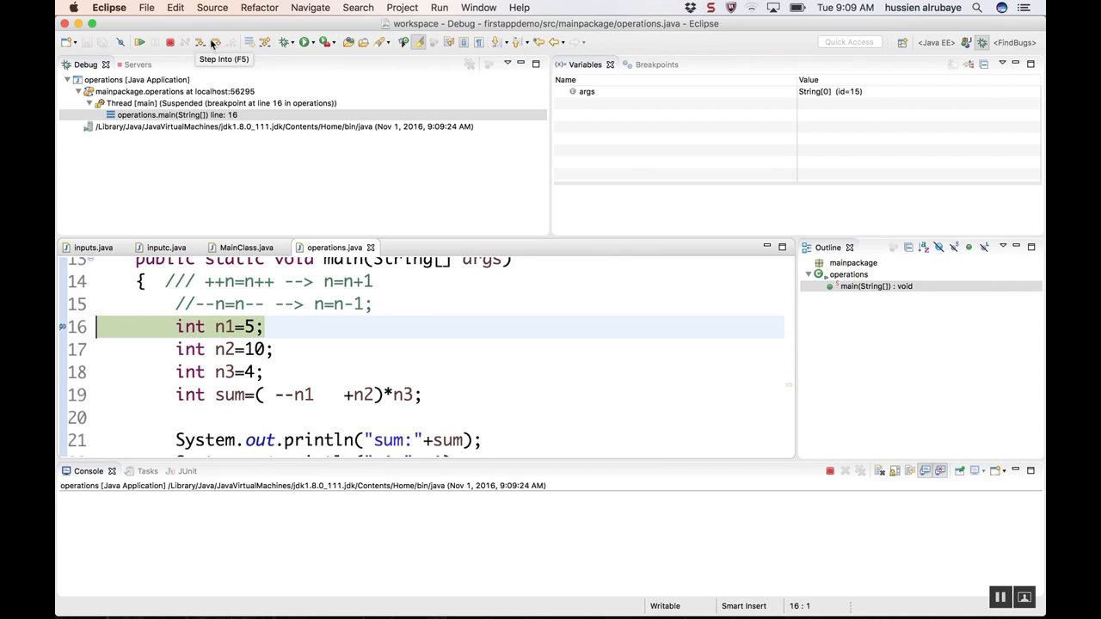
{"action": "mouse_move", "coordinate": [227, 43]}
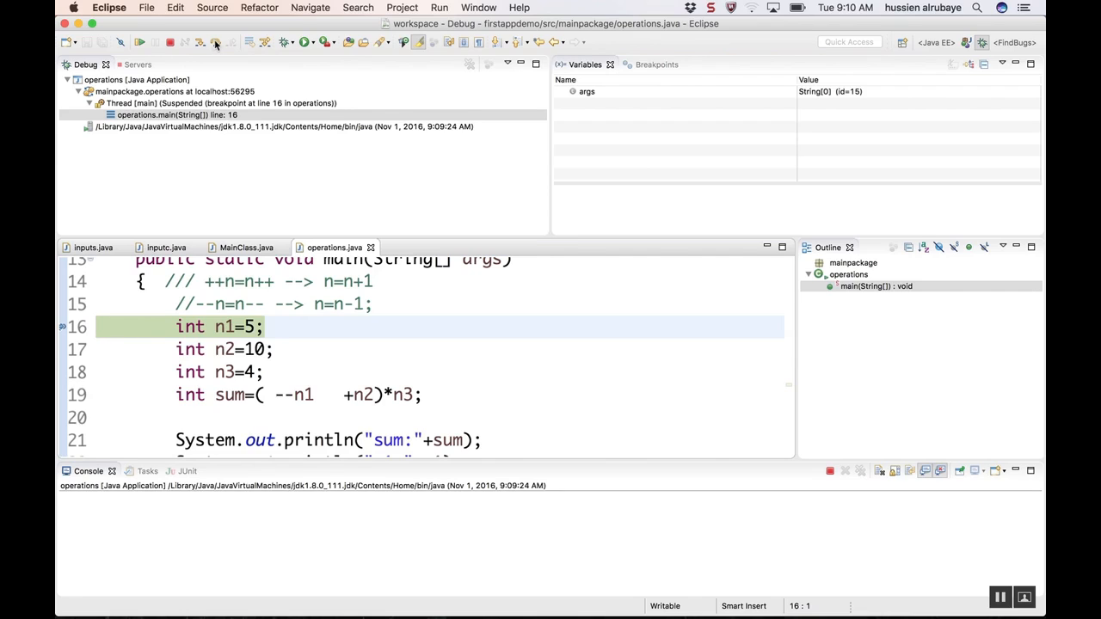
Step over lines 16–19 to reach line 21, showing n1=4, n2=10, n3=4, sum=56.
{"action": "left_click", "coordinate": [217, 42]}
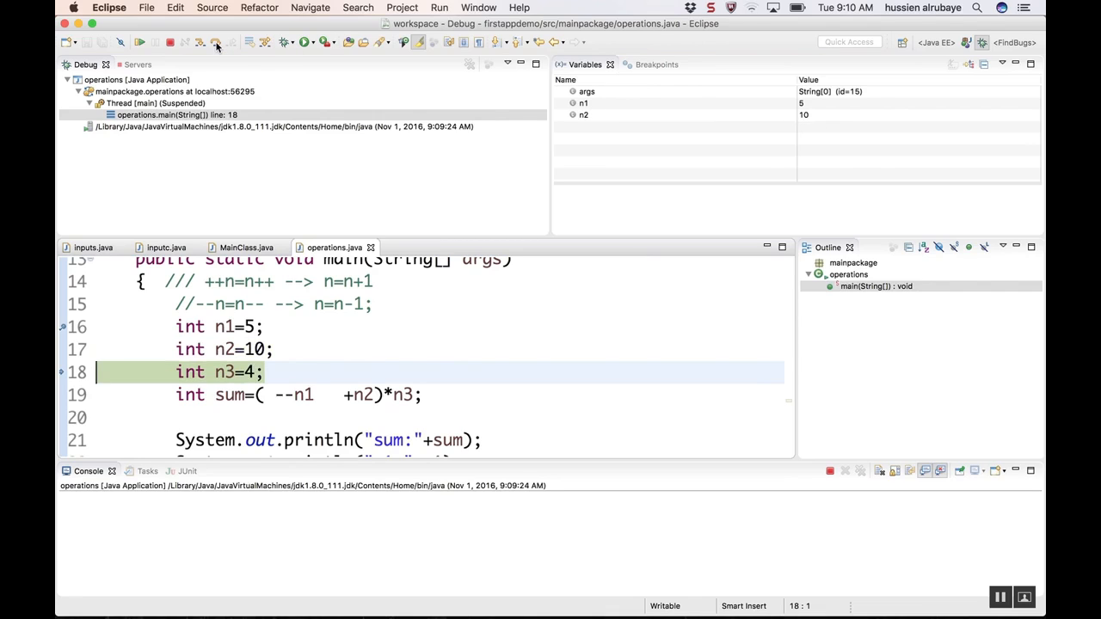
{"action": "left_click", "coordinate": [217, 43]}
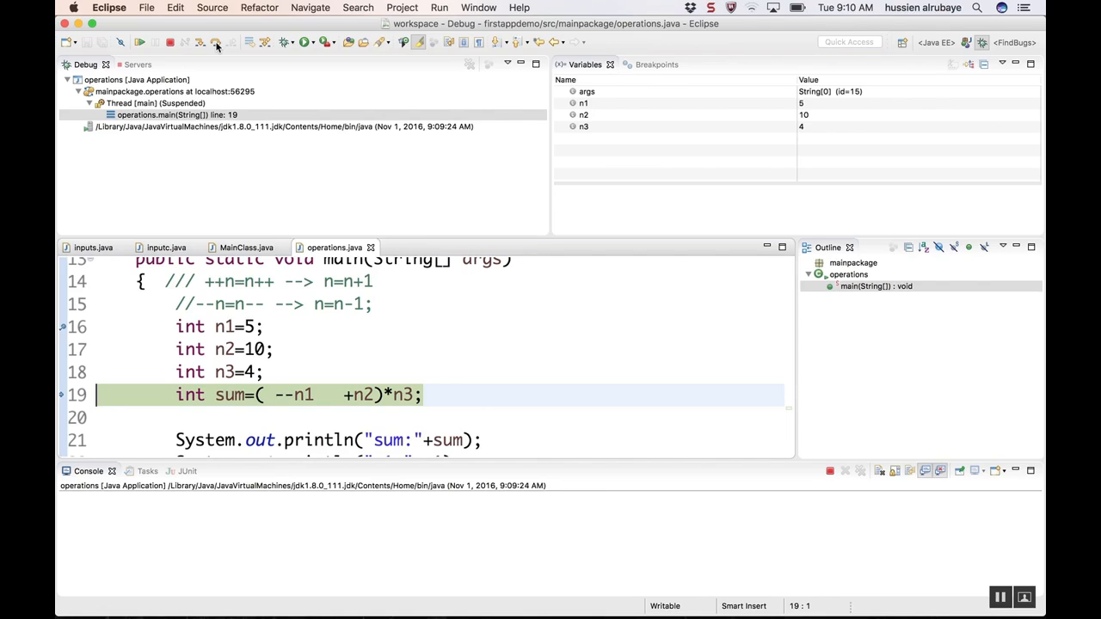
{"action": "mouse_move", "coordinate": [260, 79]}
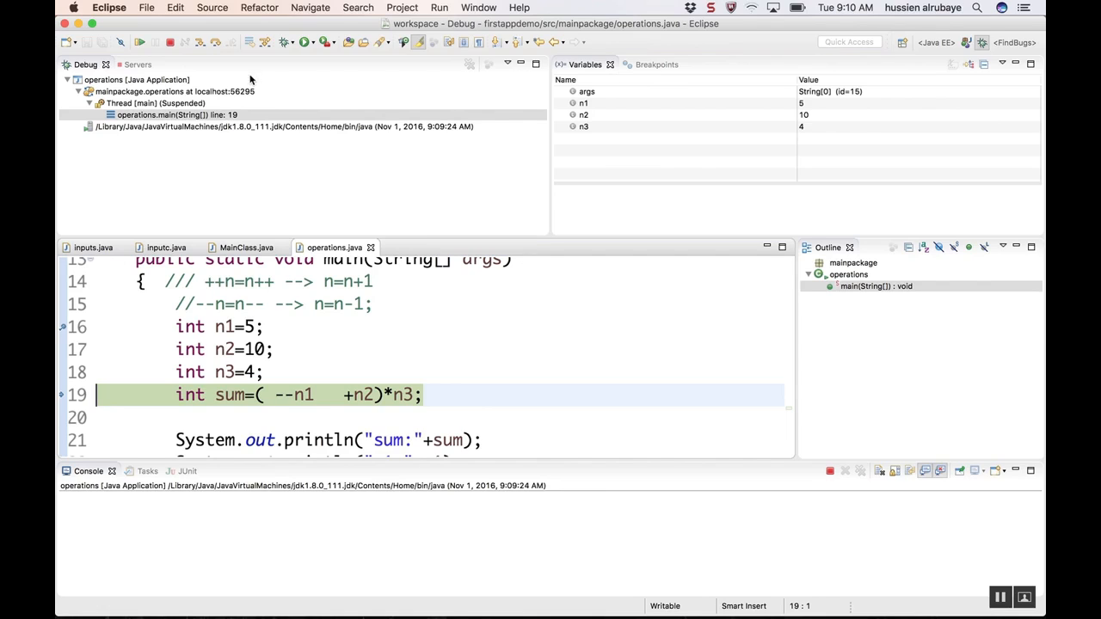
{"action": "left_click", "coordinate": [243, 42]}
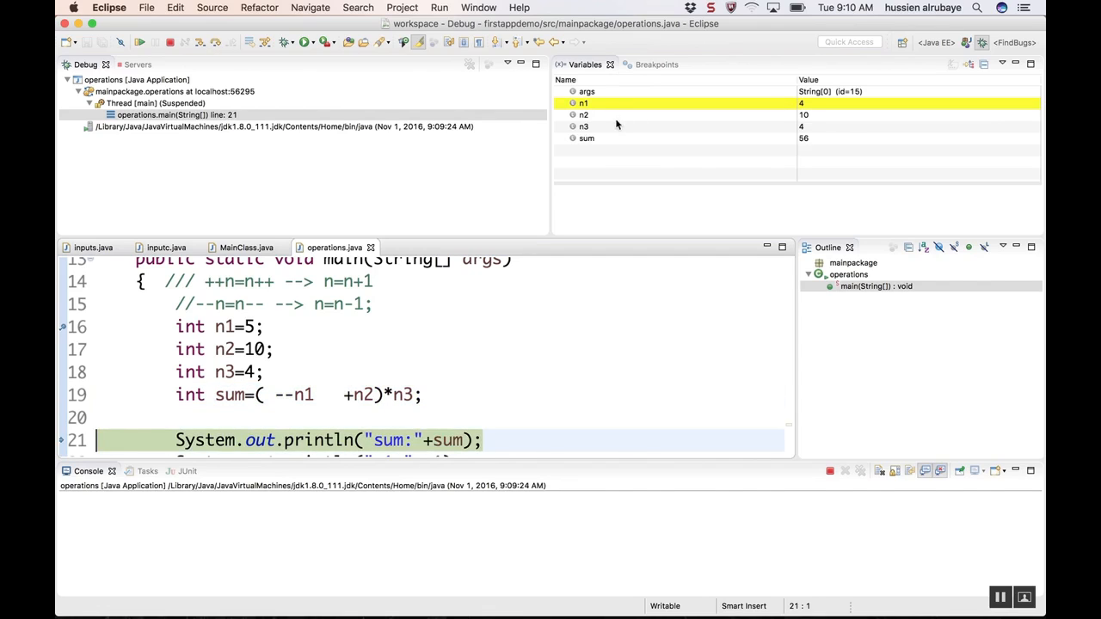
{"action": "mouse_move", "coordinate": [788, 134]}
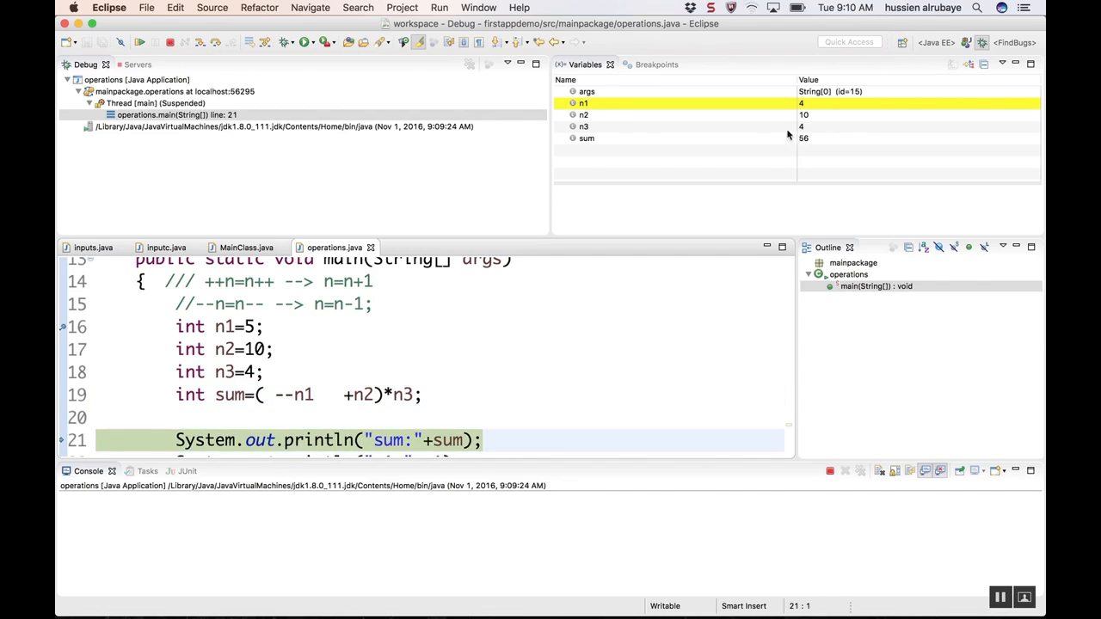
{"action": "mouse_move", "coordinate": [747, 95]}
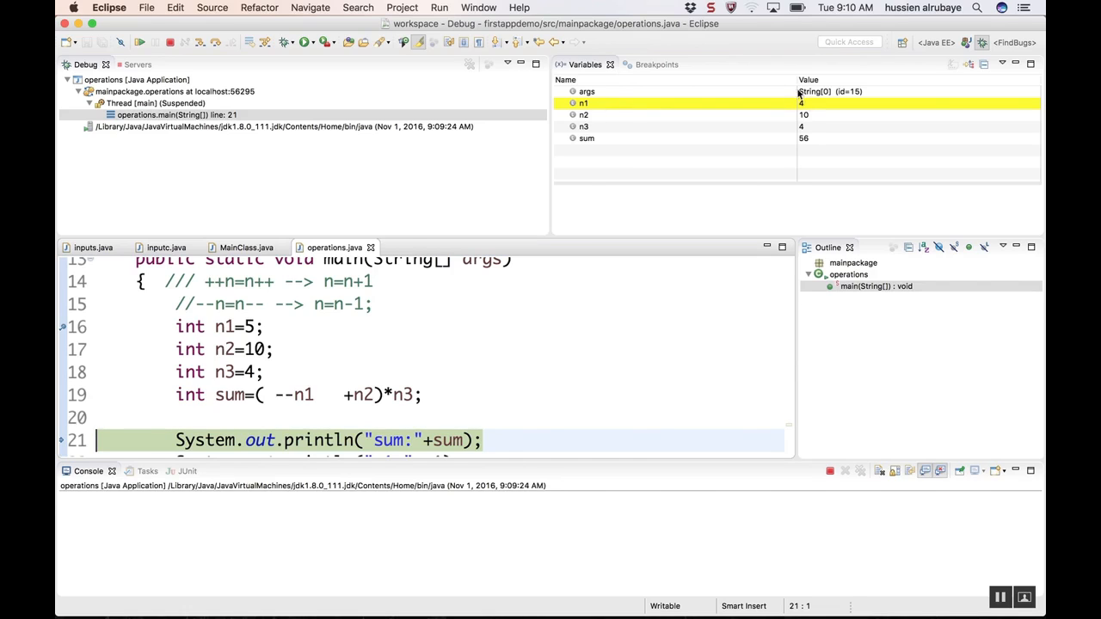
{"action": "mouse_move", "coordinate": [621, 299]}
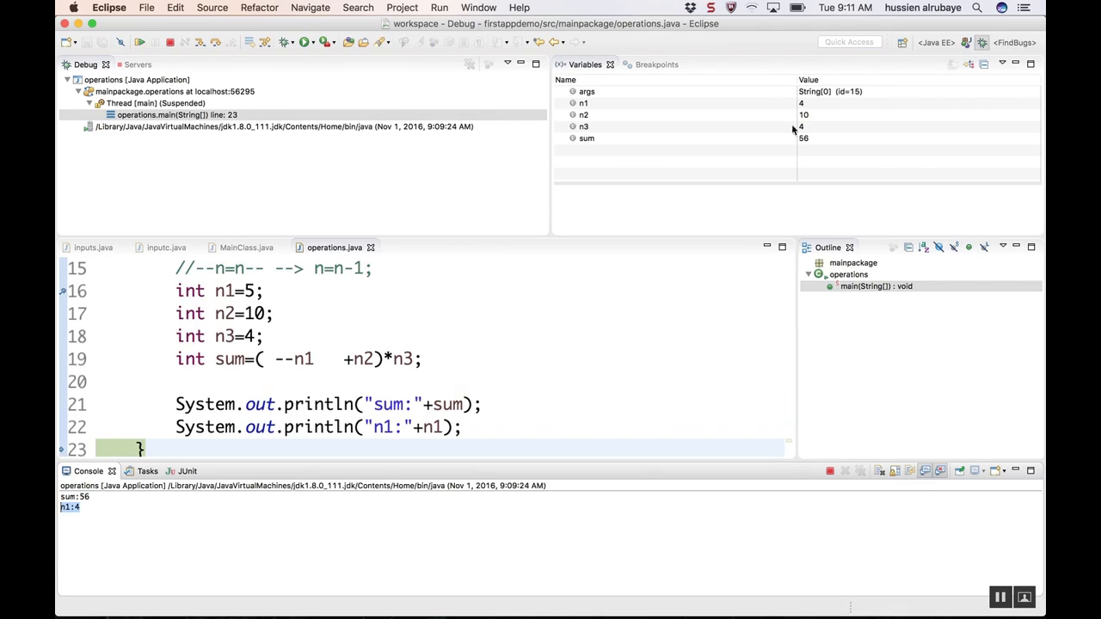
{"action": "mouse_move", "coordinate": [812, 178]}
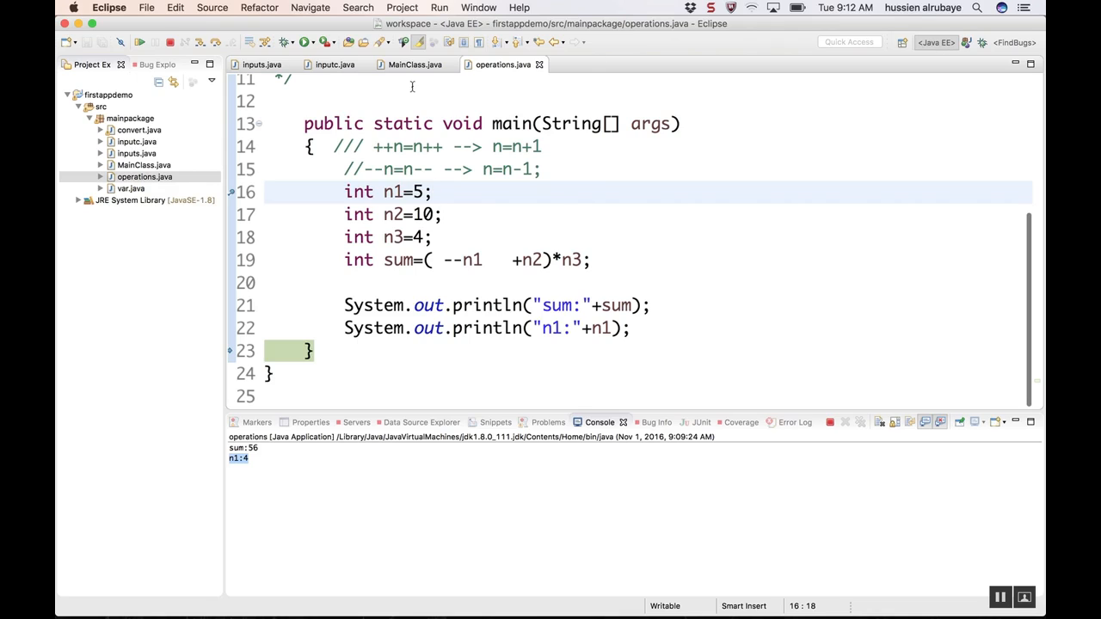
Terminate the operations debug session, leaving sum:56 and n1:4 in the console.
{"action": "left_click", "coordinate": [166, 45]}
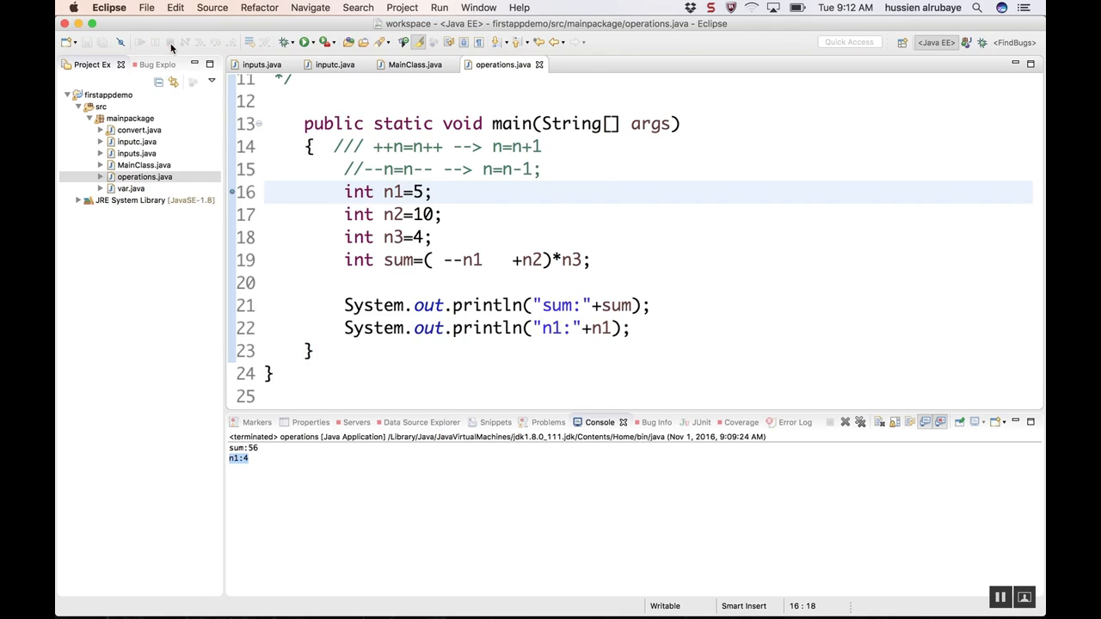